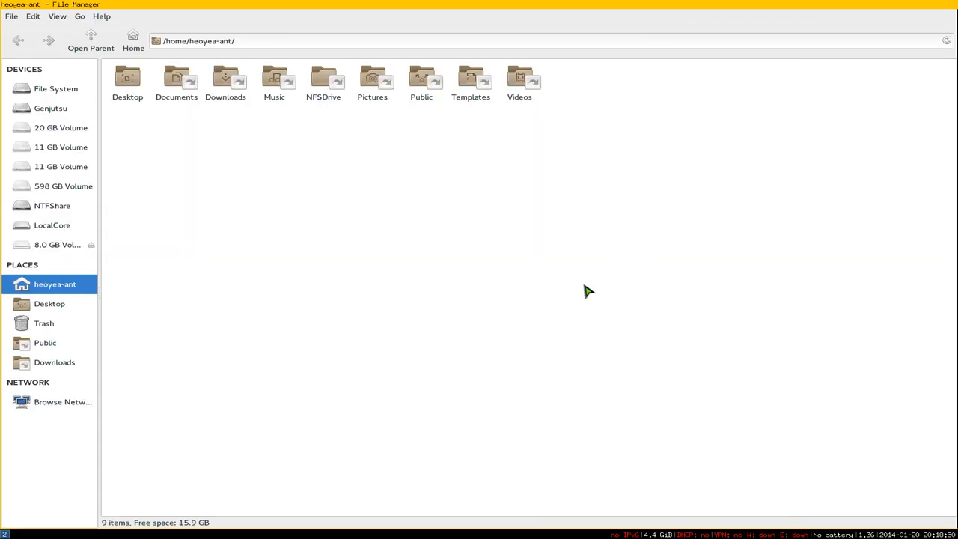
{"action": "mouse_move", "coordinate": [36, 283]}
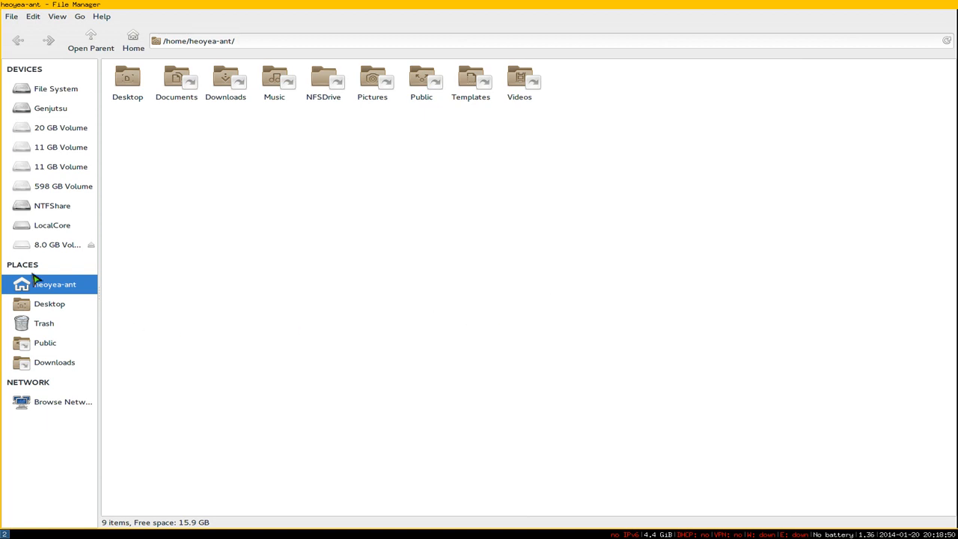
Step: Browse the 8.0 GB USB volume from the Devices sidebar, showing its 51 items
{"action": "left_click", "coordinate": [49, 245]}
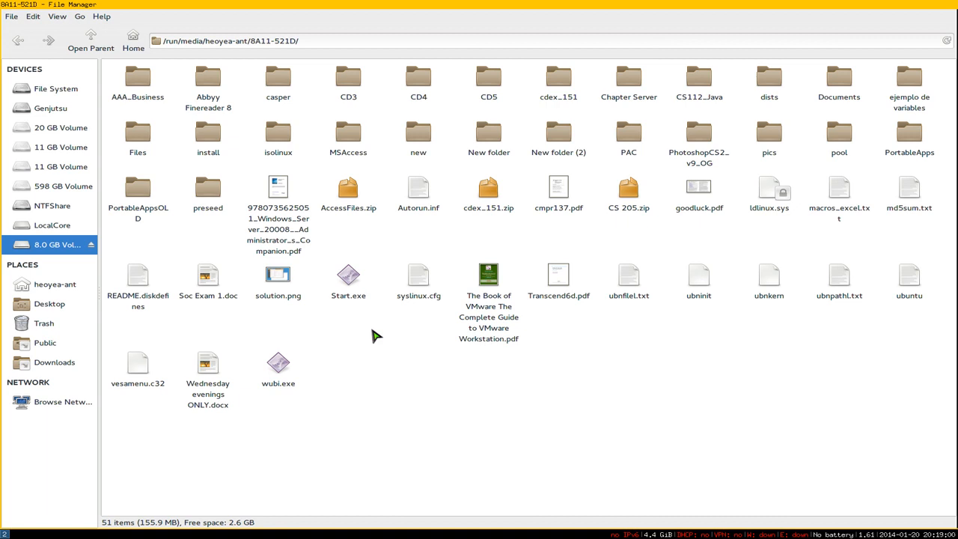
{"action": "mouse_move", "coordinate": [74, 258]}
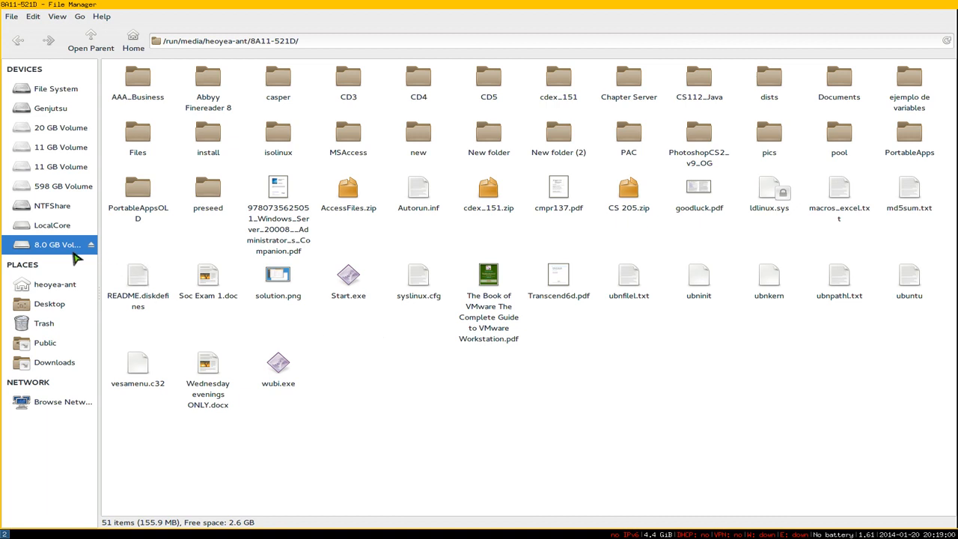
{"action": "left_click", "coordinate": [53, 284]}
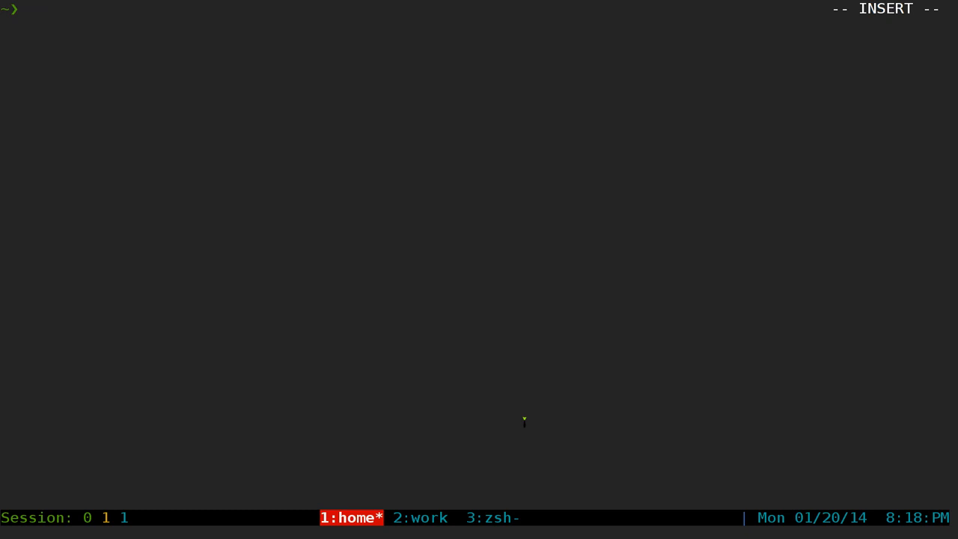
Step: Run 'sudo fdisk -l' and read the /dev/sdb disk entry in the partition listing
{"action": "type", "text": "sudo"}
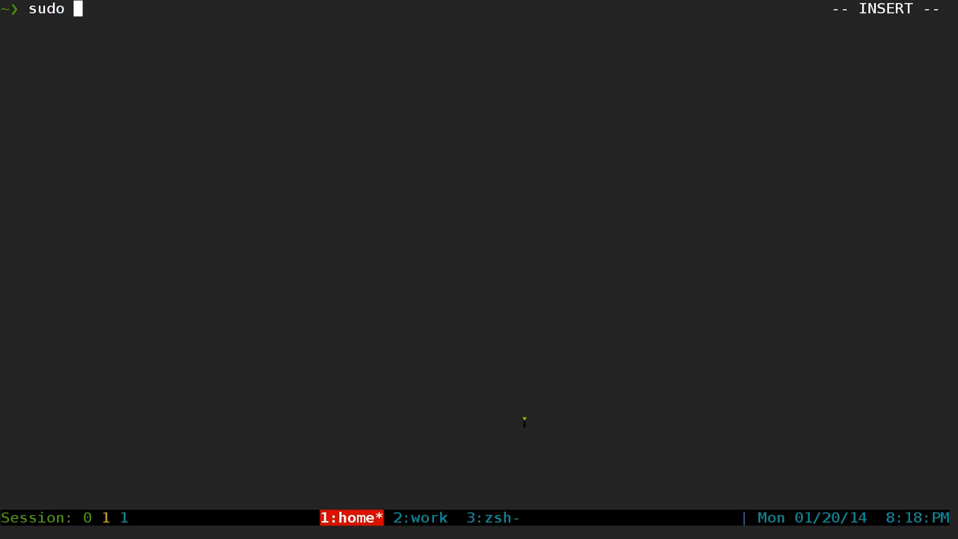
{"action": "type", "text": "fdisk -l"}
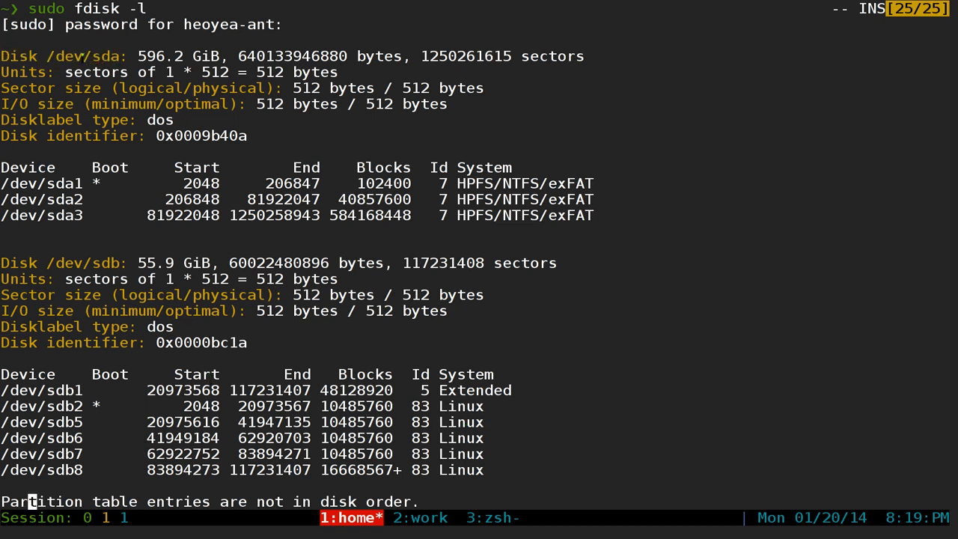
{"action": "double_click", "coordinate": [108, 56]}
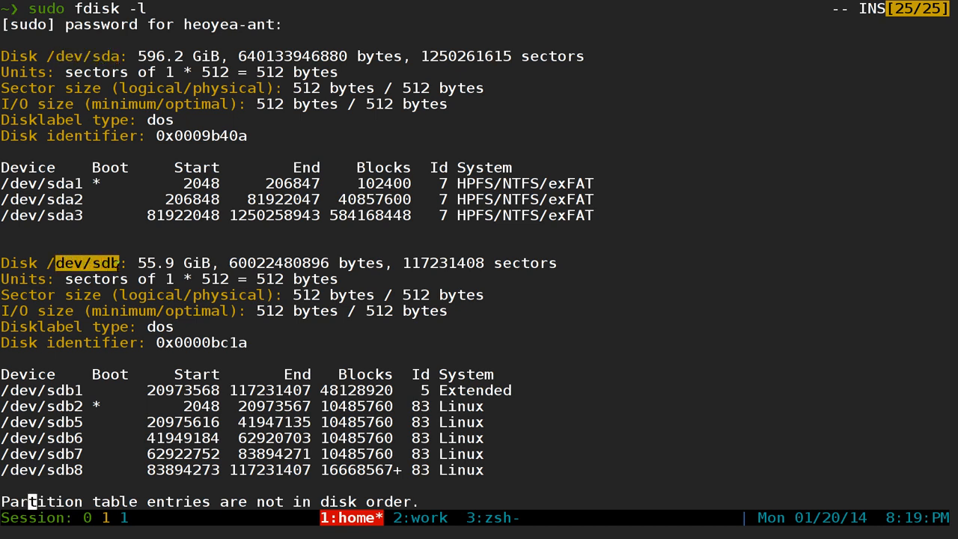
{"action": "scroll", "scroll_direction": "down", "scroll_amount": 3}
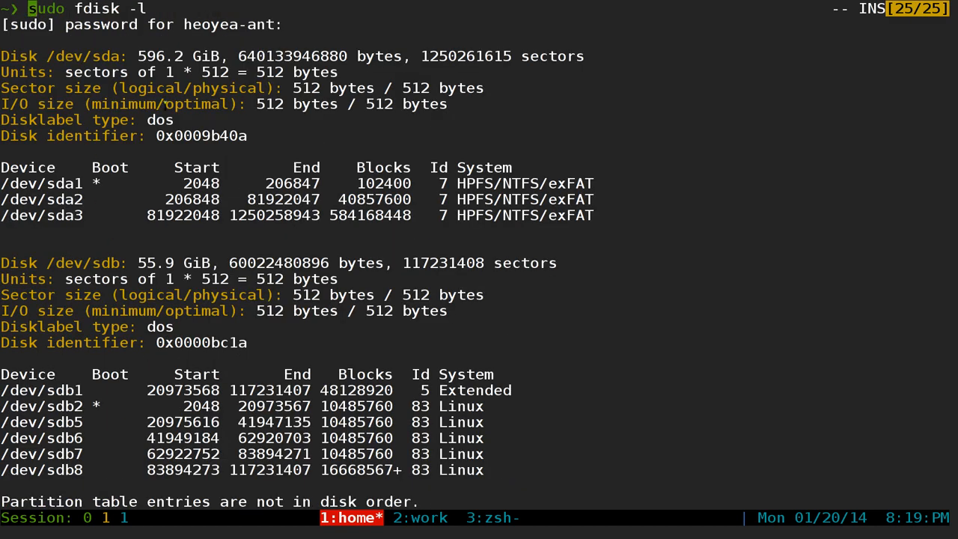
{"action": "mouse_move", "coordinate": [138, 45]}
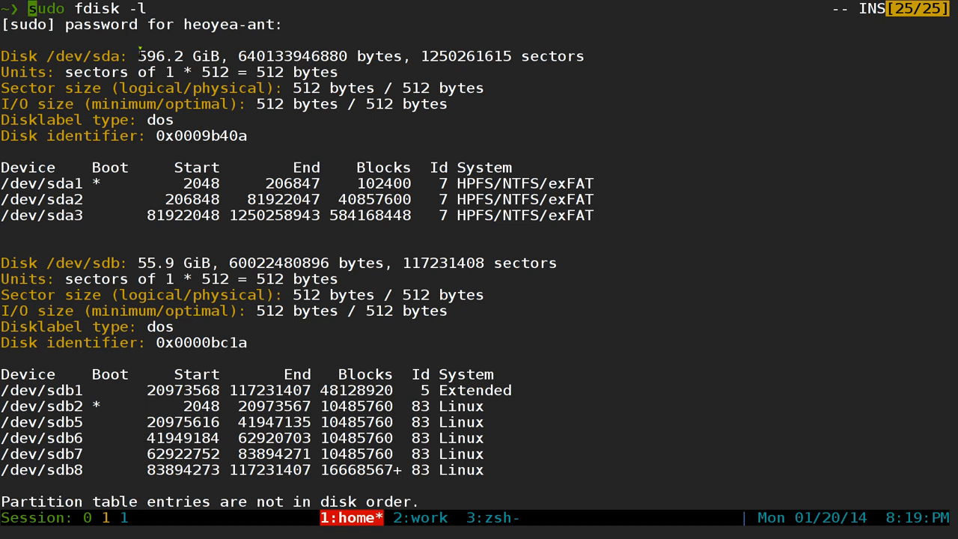
Step: Scroll through the disk sizes to locate the 7.5 GiB stick /dev/sde with FAT32 partition sde1
{"action": "double_click", "coordinate": [174, 57]}
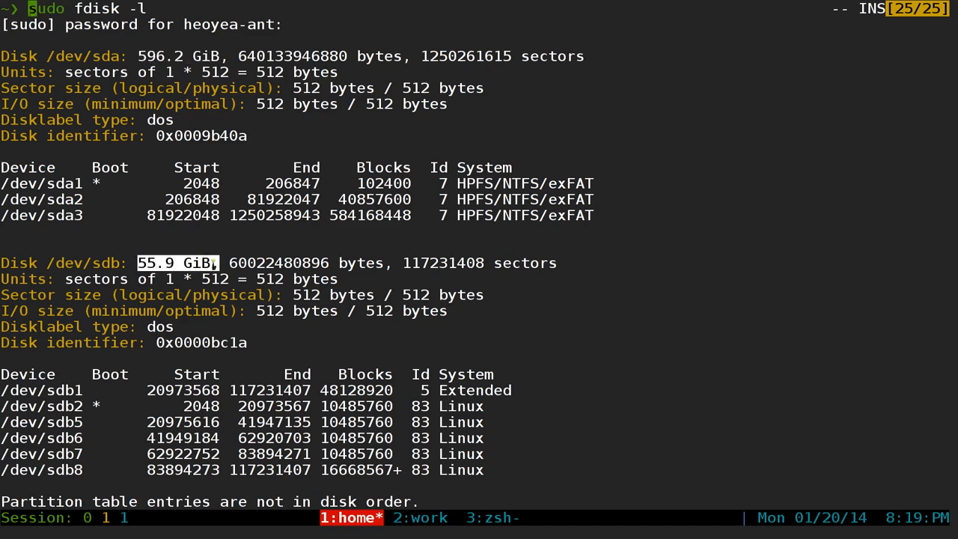
{"action": "scroll", "scroll_direction": "down", "scroll_amount": 3}
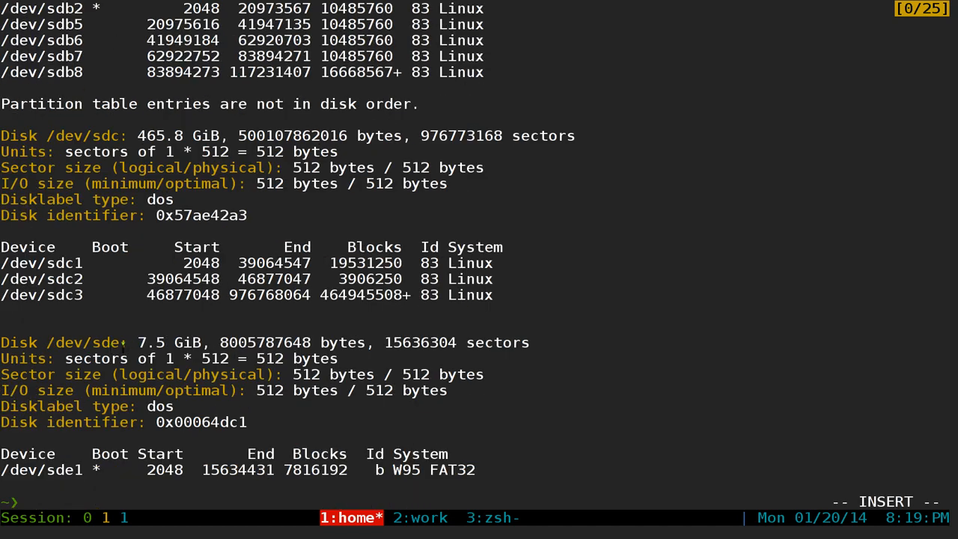
{"action": "double_click", "coordinate": [168, 341]}
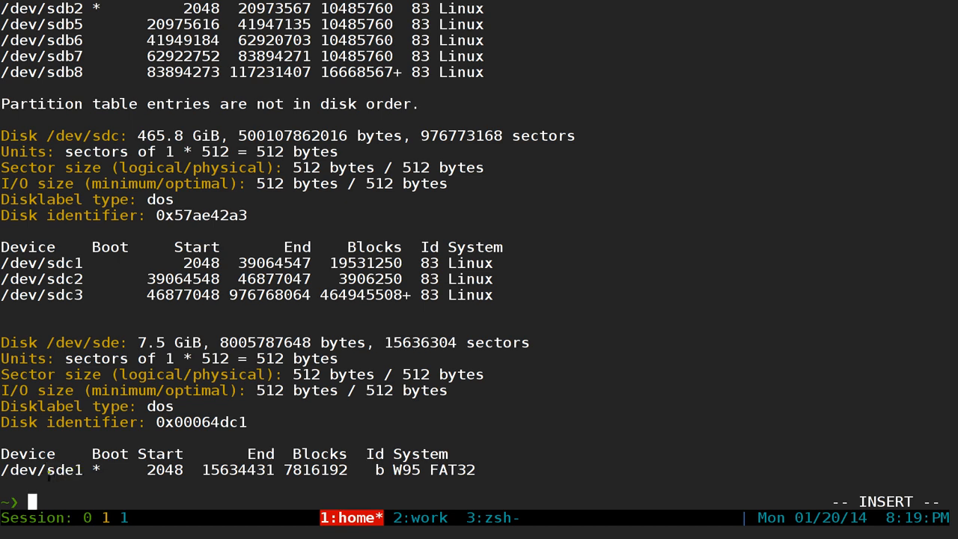
{"action": "double_click", "coordinate": [66, 470]}
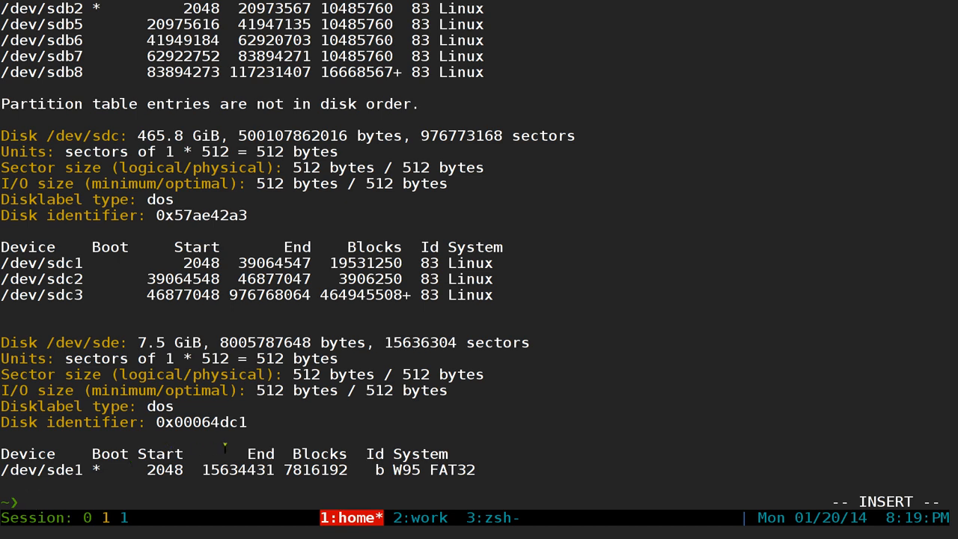
Step: Run 'sudo blkid' in the work tmux window to list block device UUIDs
{"action": "left_click", "coordinate": [423, 518]}
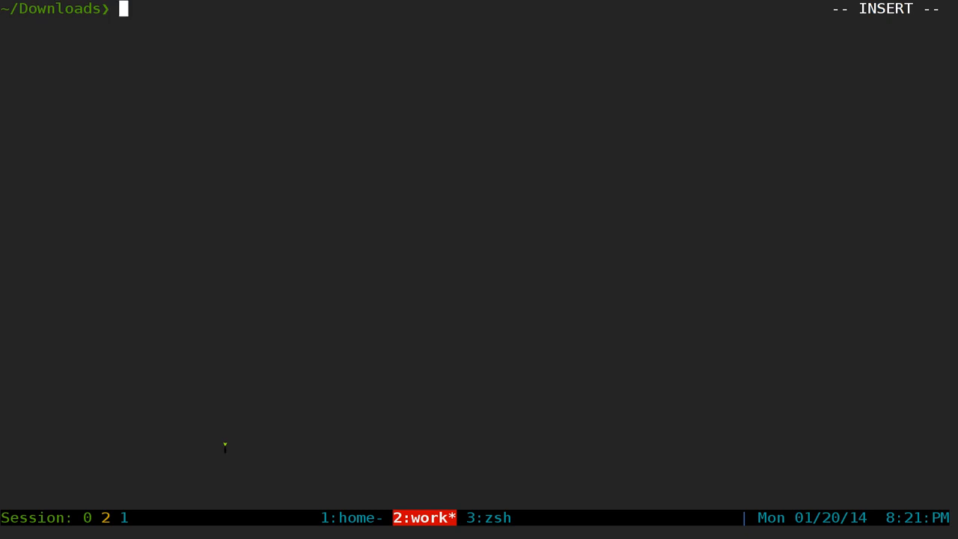
{"action": "type", "text": "sudo blkid"}
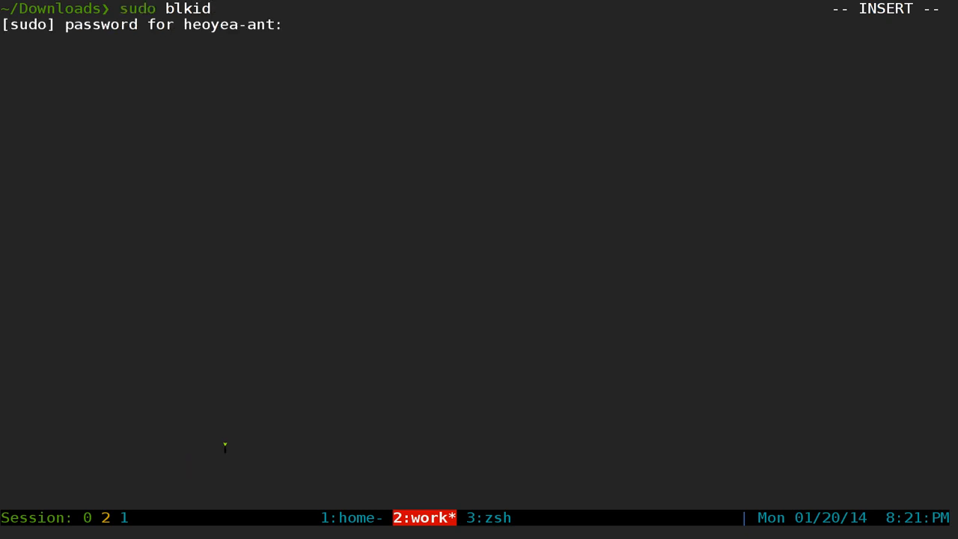
{"action": "key", "text": "Return"}
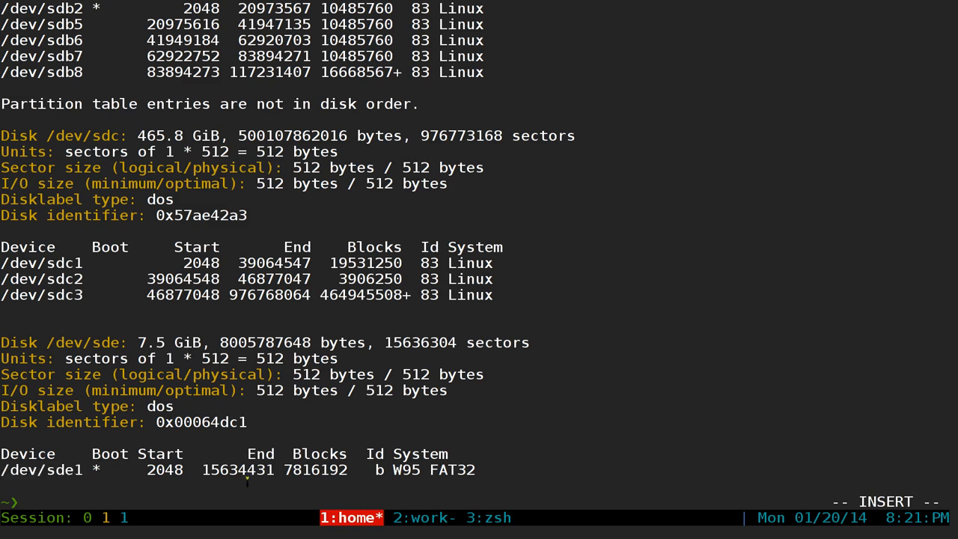
{"action": "left_click", "coordinate": [419, 518]}
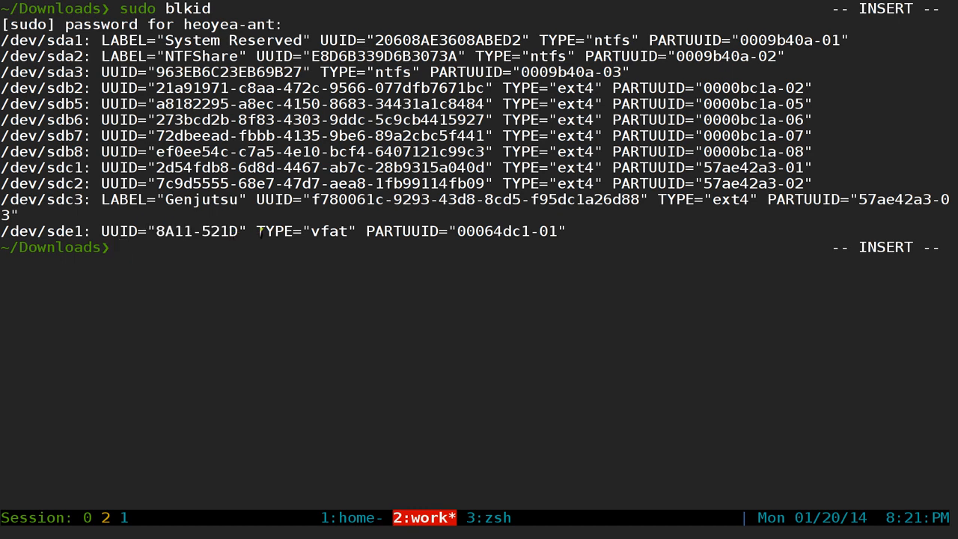
Step: Read the listing to find /dev/sde1 as vfat with UUID 8A11-521D
{"action": "double_click", "coordinate": [320, 231]}
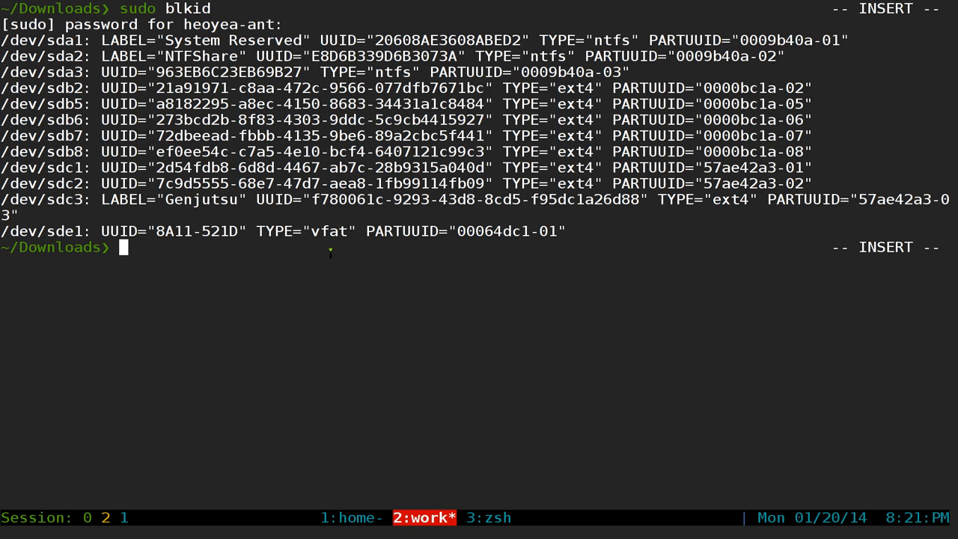
{"action": "mouse_move", "coordinate": [570, 183]}
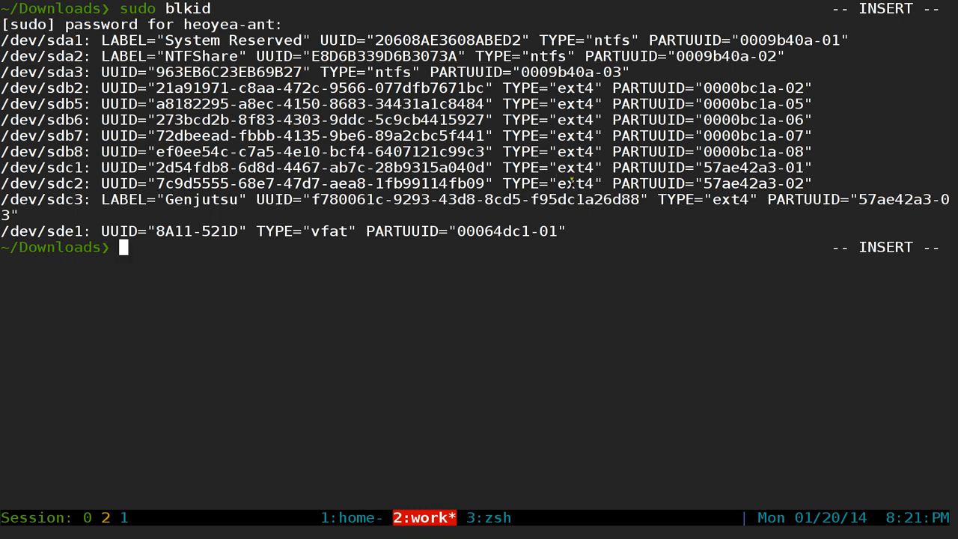
{"action": "double_click", "coordinate": [577, 182]}
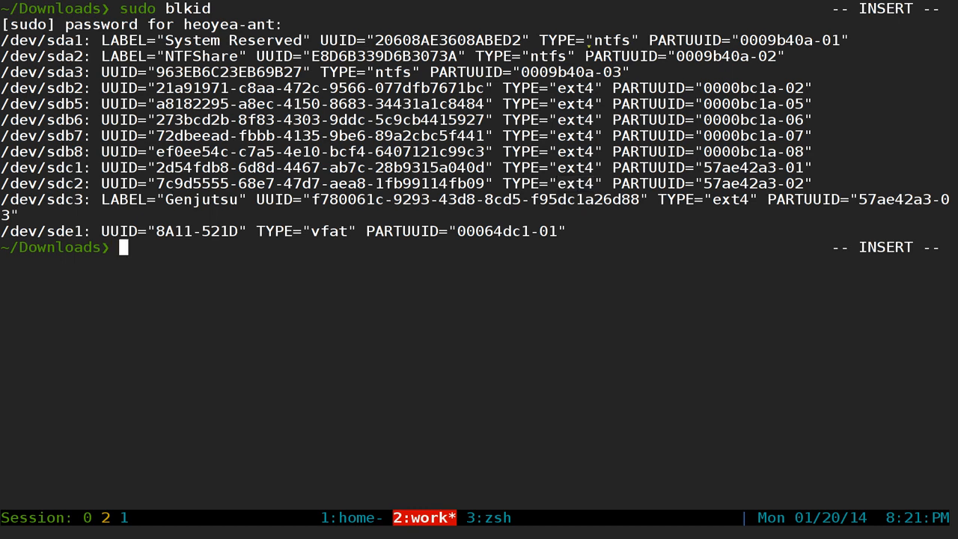
{"action": "double_click", "coordinate": [618, 39]}
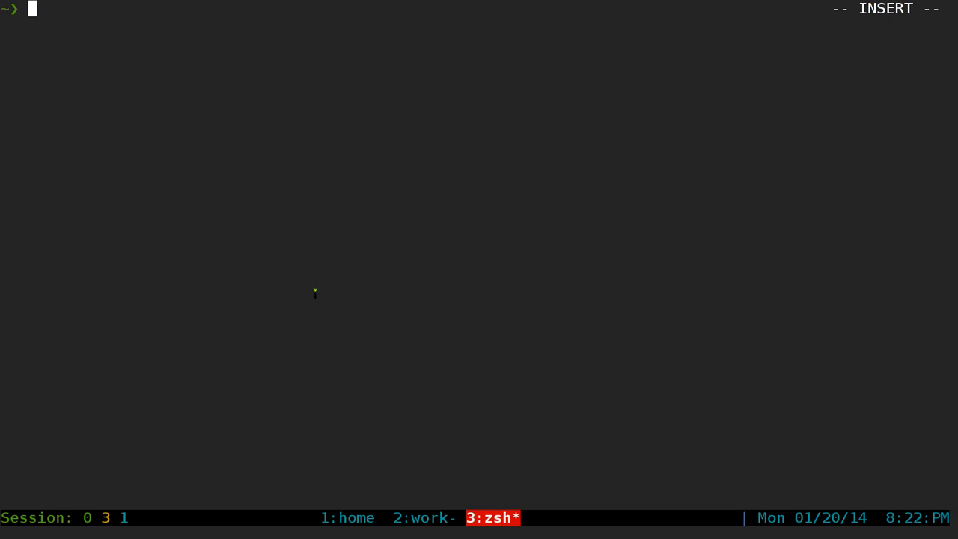
Step: Run 'sudo nano /etc/fstab' to edit the file system table as root
{"action": "type", "text": "s"}
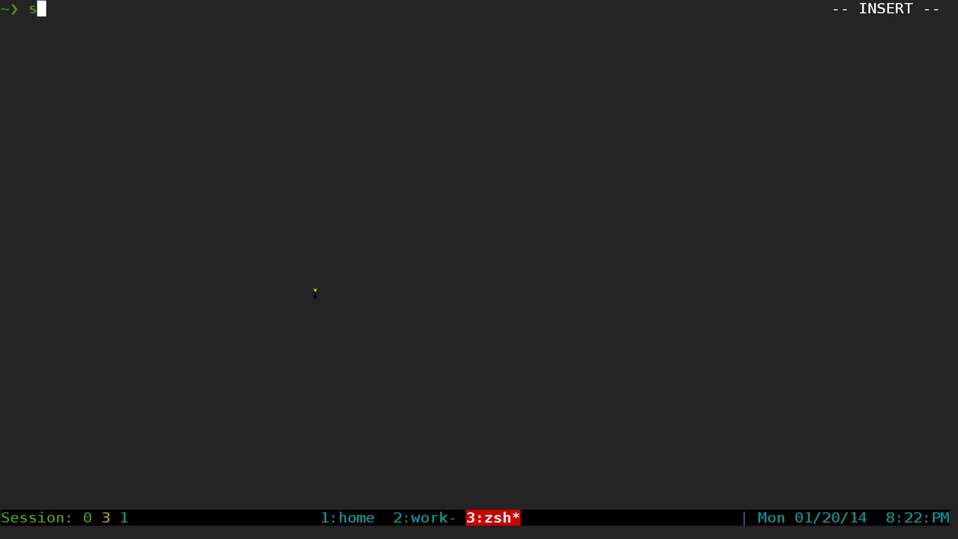
{"action": "type", "text": "udo"}
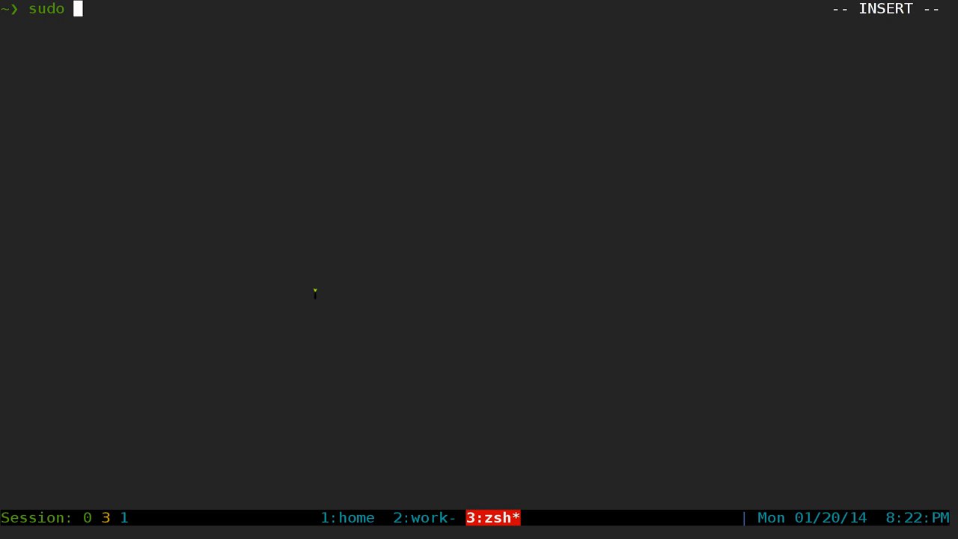
{"action": "type", "text": "nano"}
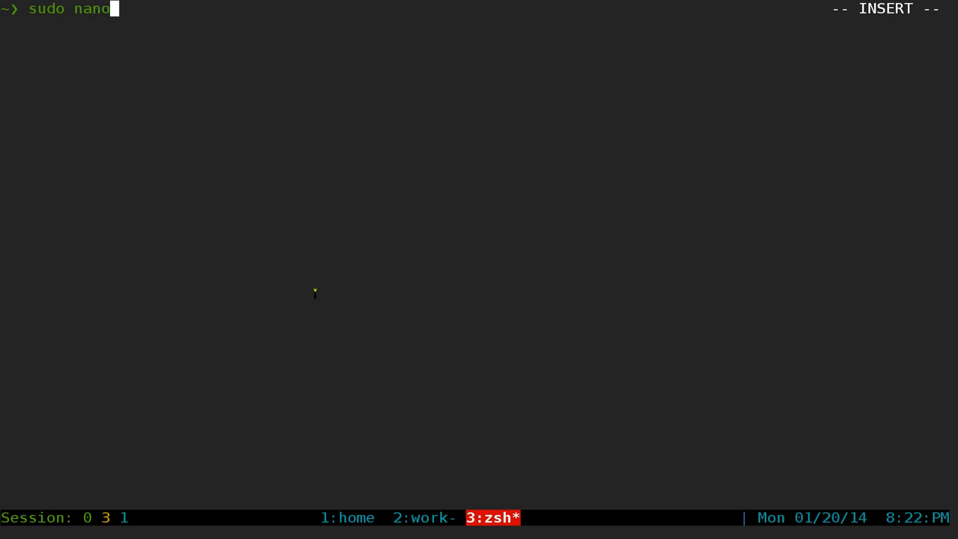
{"action": "type", "text": "/et"}
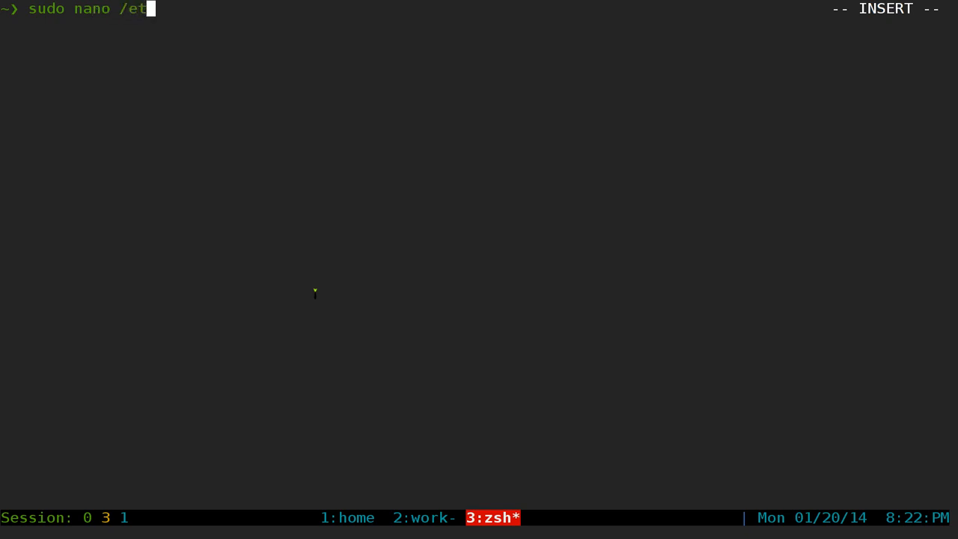
{"action": "type", "text": "c/fs"}
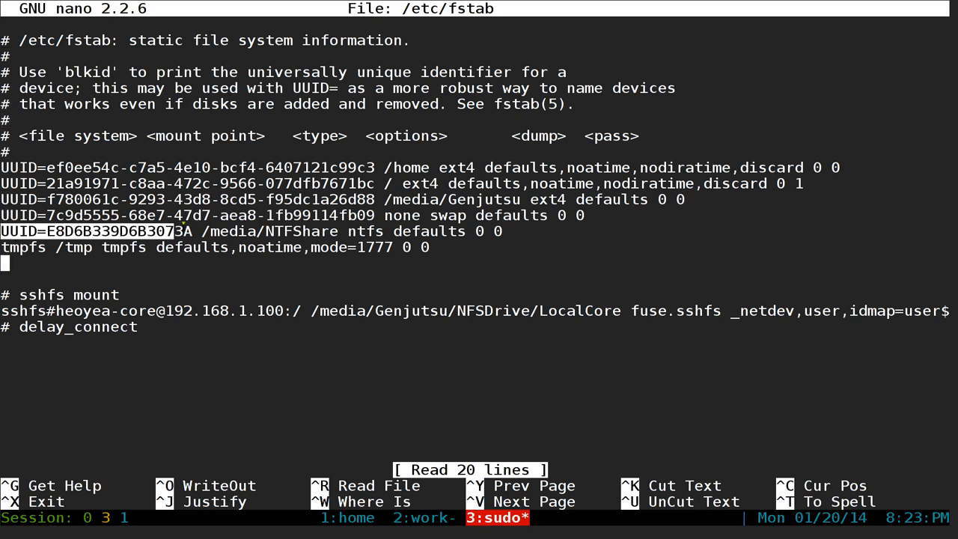
Step: Add the comment '# This is our example using my usb stick' with a copy of the NTFShare entry below it
{"action": "right_click", "coordinate": [474, 233]}
{"action": "type", "text": "# This is our"}
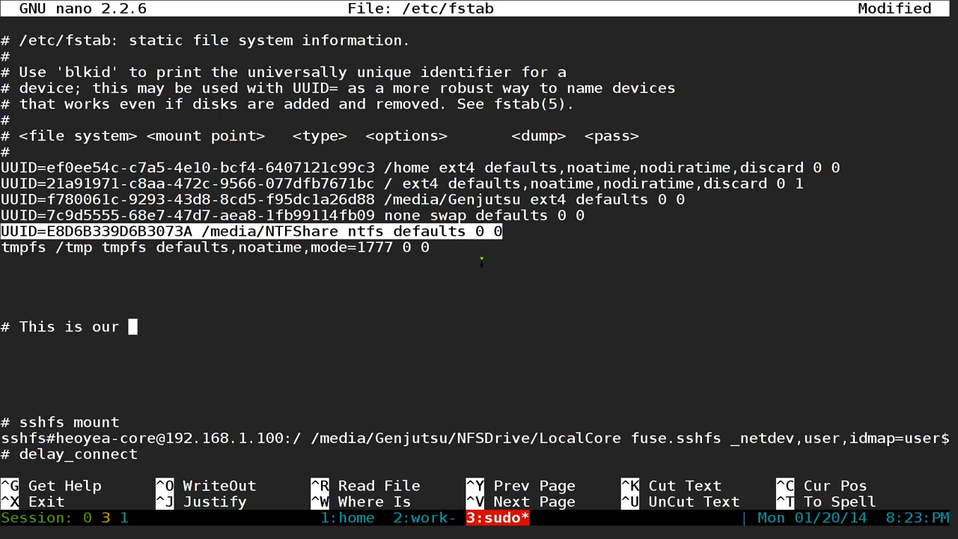
{"action": "type", "text": "example using my"}
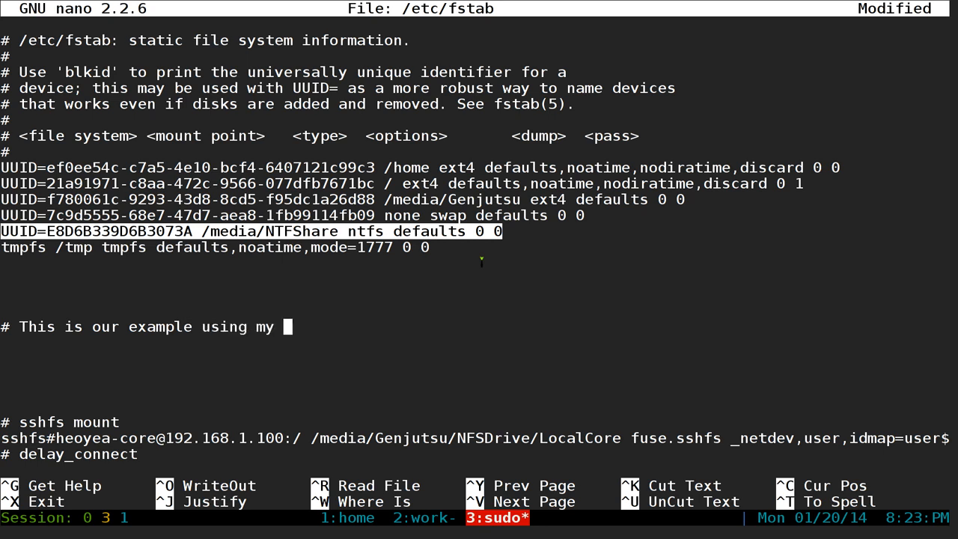
{"action": "type", "text": "usb stick"}
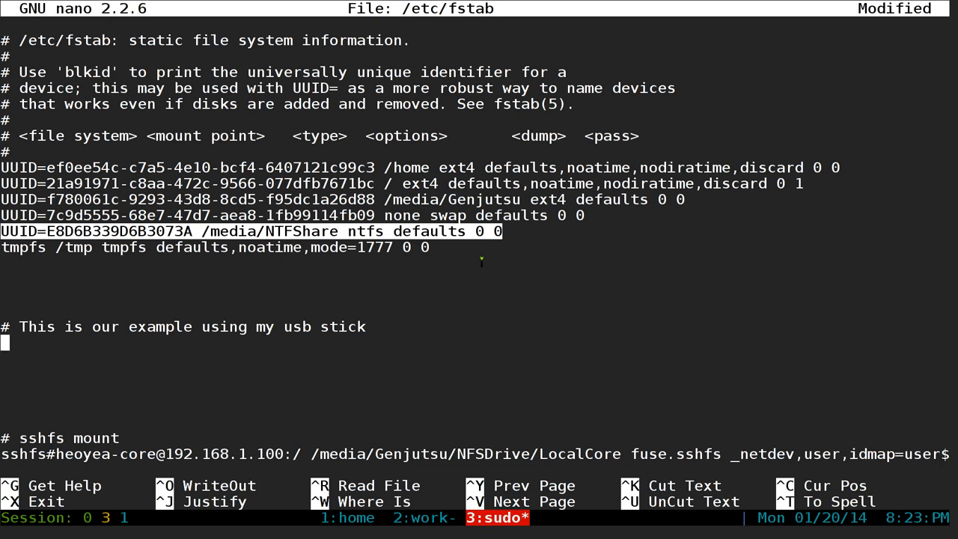
{"action": "mouse_move", "coordinate": [521, 341]}
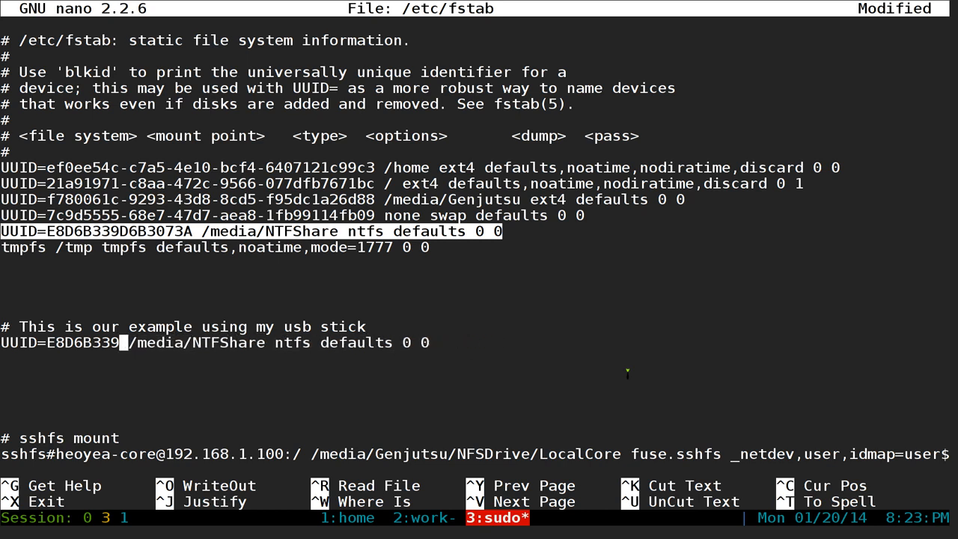
Step: Replace the copied entry's UUID with the stick's UUID 8A11-521D taken from the blkid output
{"action": "key", "text": "BackSpace"}
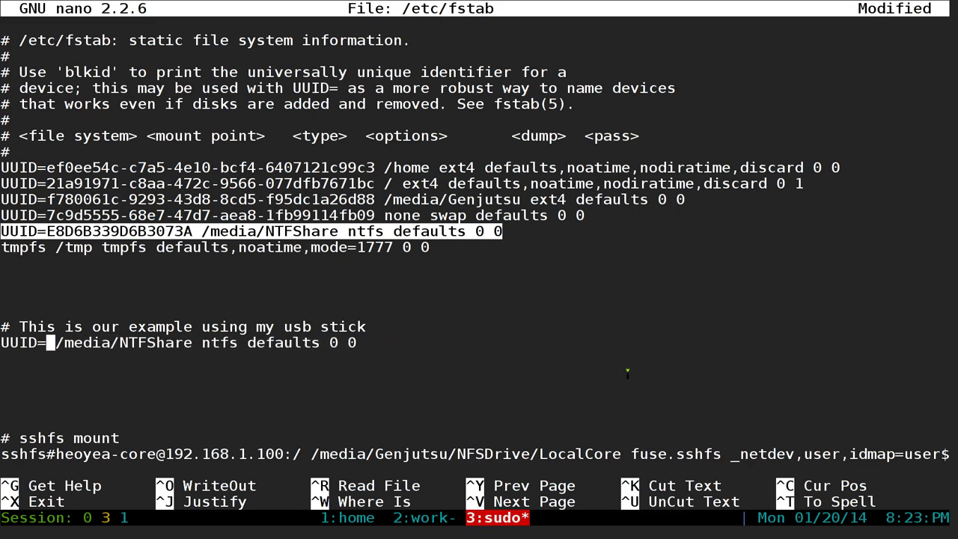
{"action": "left_click", "coordinate": [425, 518]}
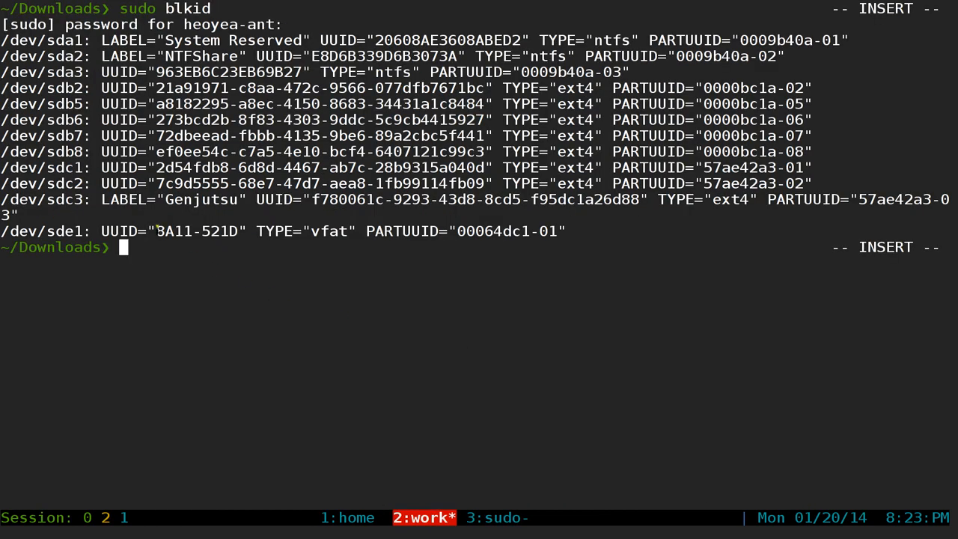
{"action": "right_click", "coordinate": [197, 231]}
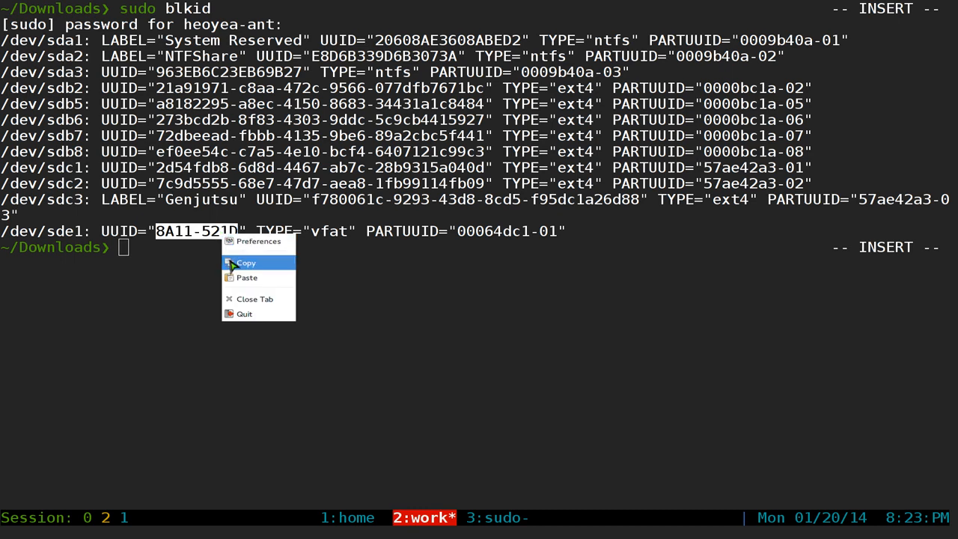
{"action": "left_click", "coordinate": [246, 262]}
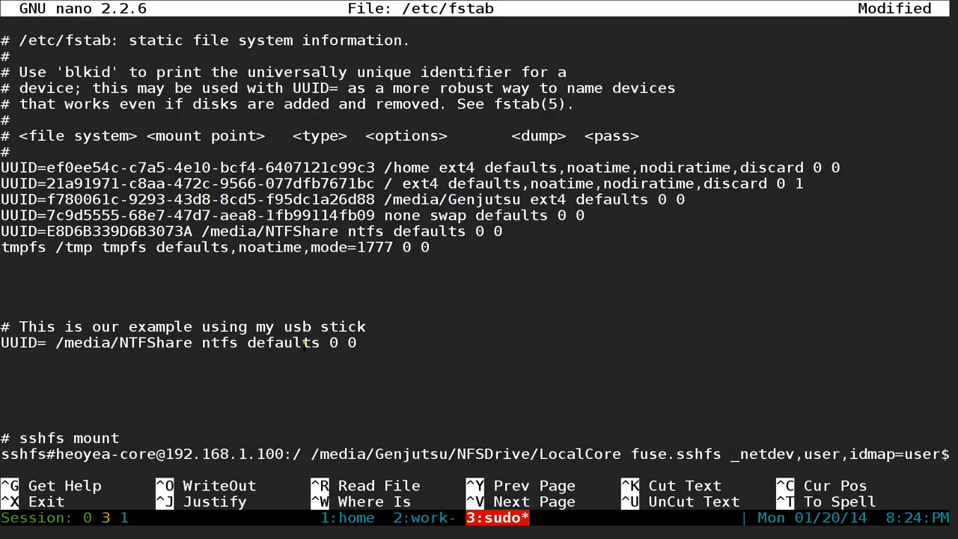
{"action": "type", "text": "8A11-521D"}
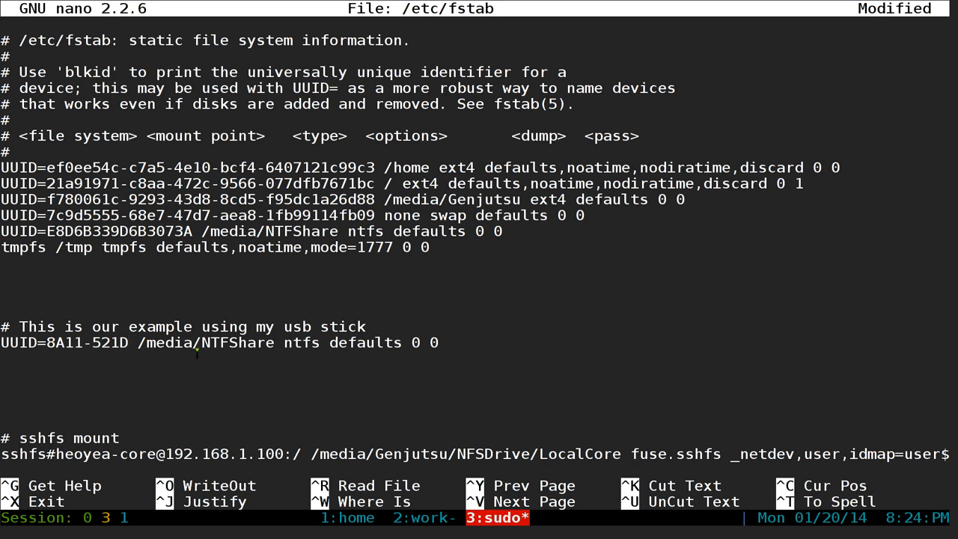
{"action": "double_click", "coordinate": [75, 136]}
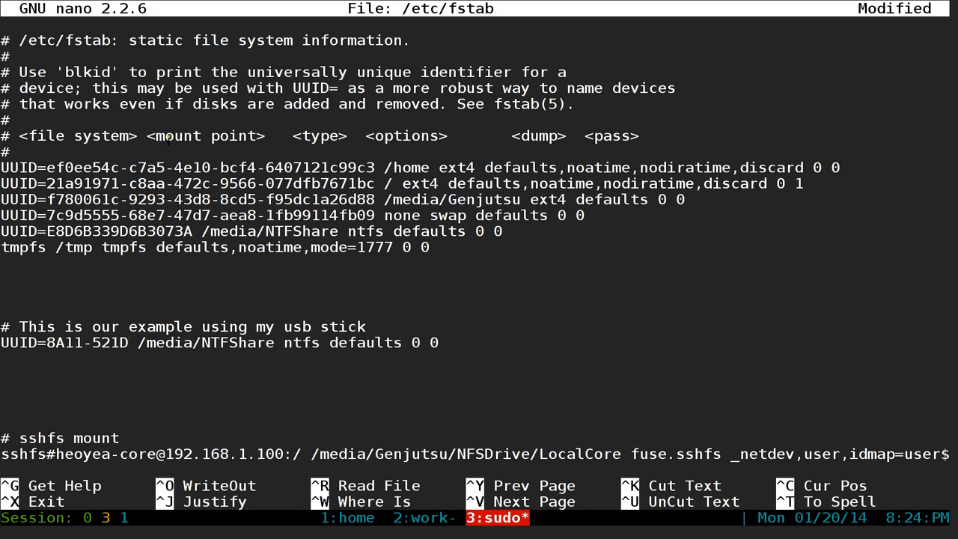
Step: Change the new entry's mount point from /media/NTFShare to /media/MYUSBSTICK
{"action": "double_click", "coordinate": [180, 135]}
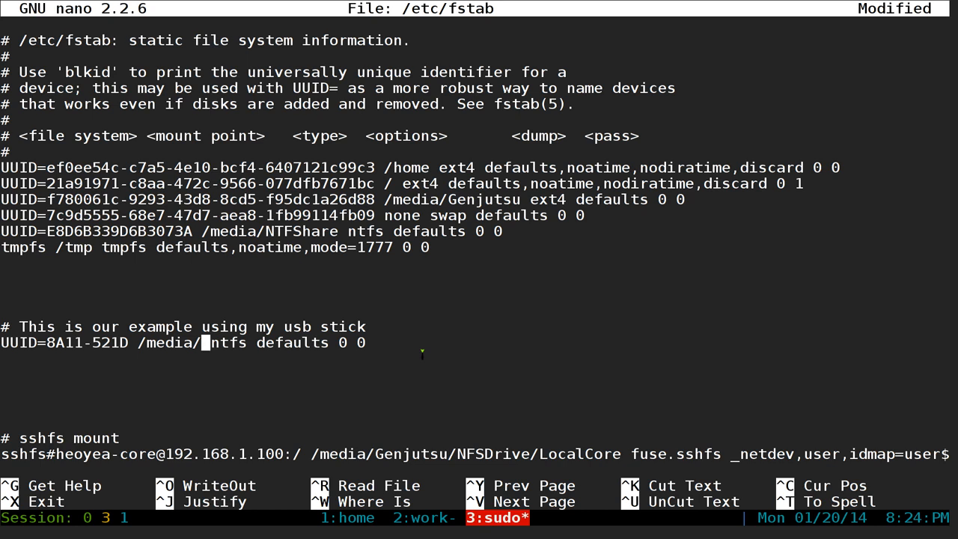
{"action": "type", "text": "MY"}
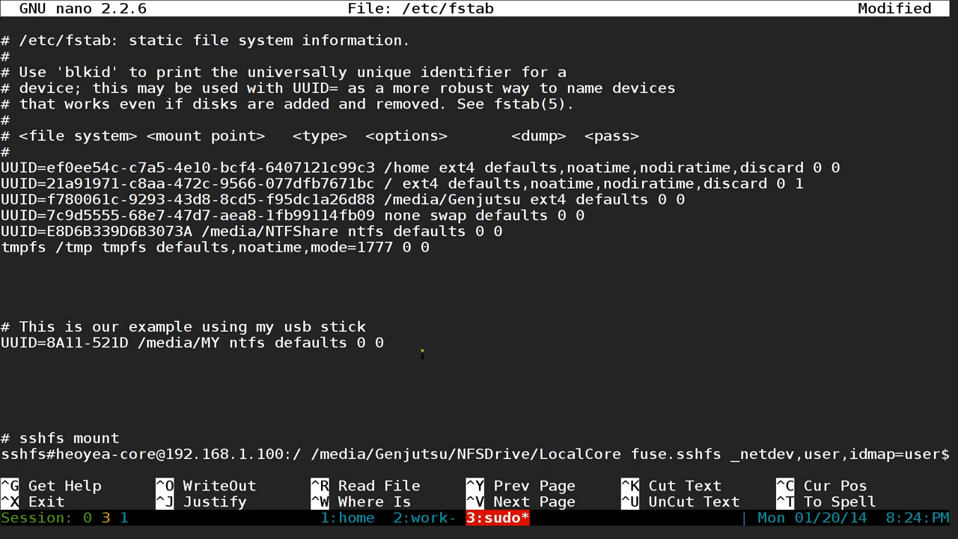
{"action": "type", "text": "US"}
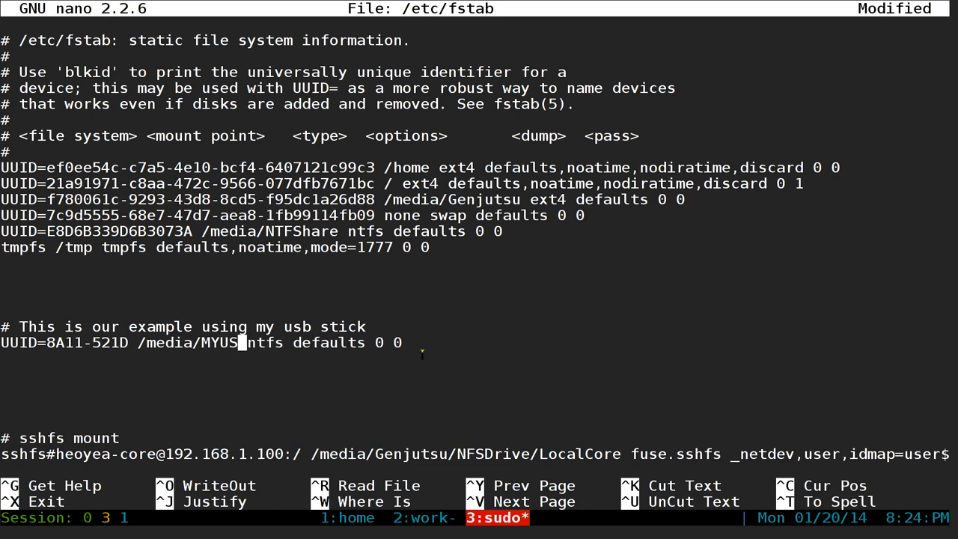
{"action": "type", "text": "BSTICK"}
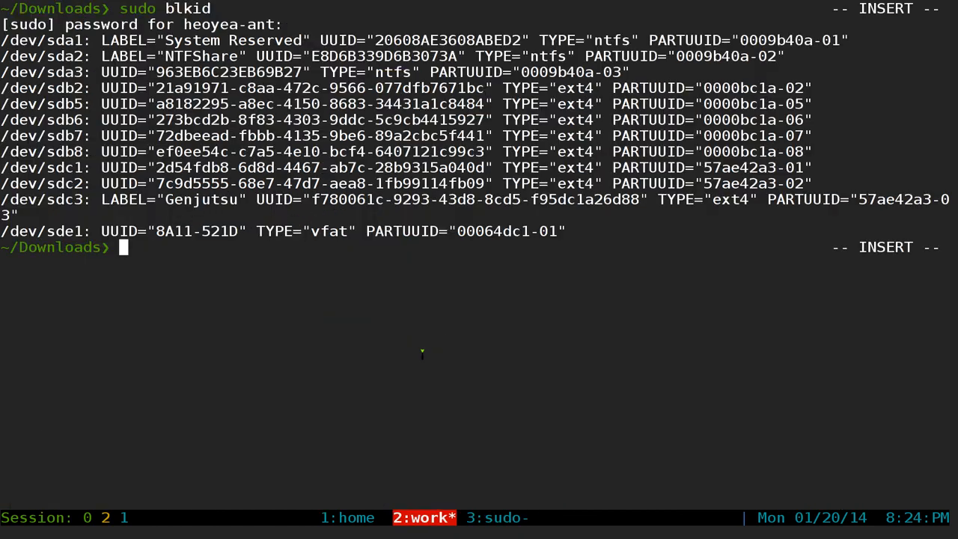
Step: Set the entry's filesystem type to vfat after confirming it in the blkid output
{"action": "double_click", "coordinate": [330, 230]}
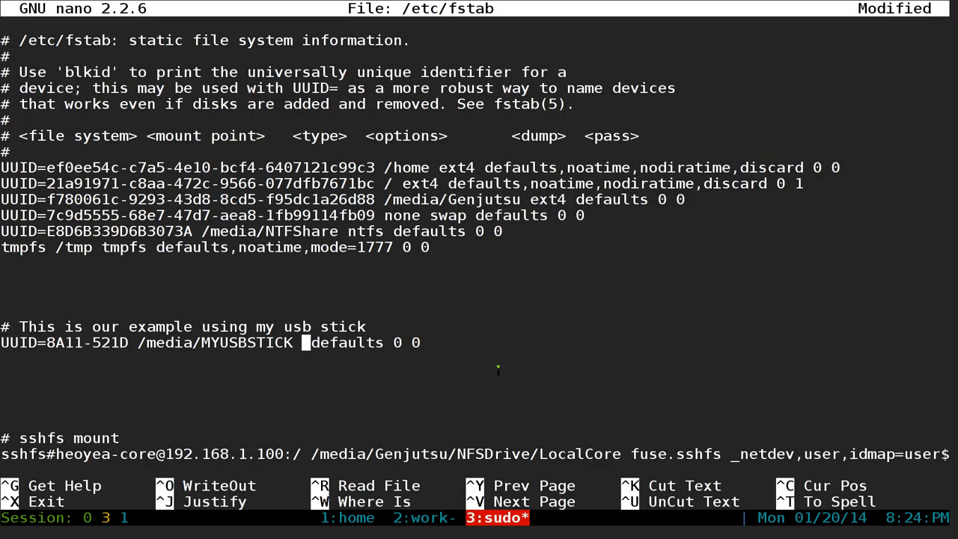
{"action": "type", "text": "vfat"}
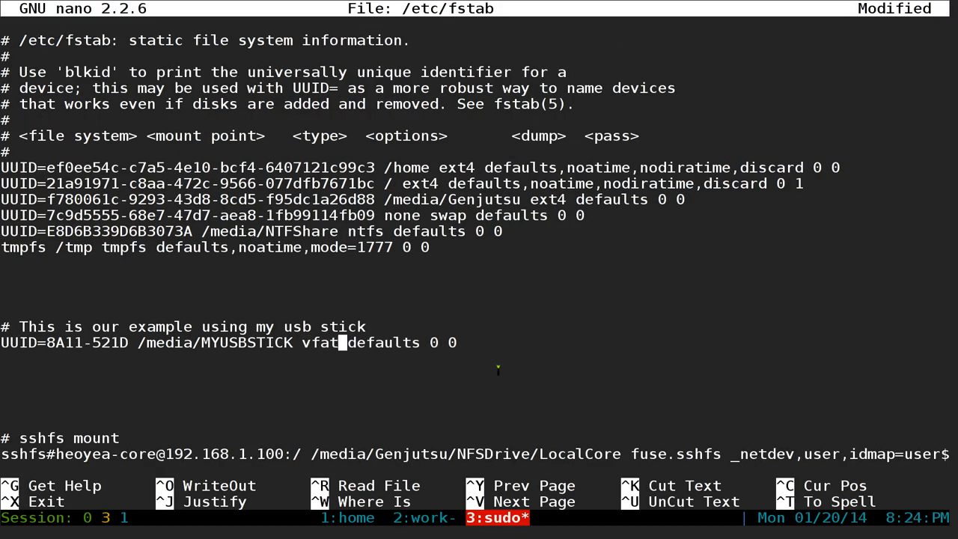
{"action": "double_click", "coordinate": [383, 343]}
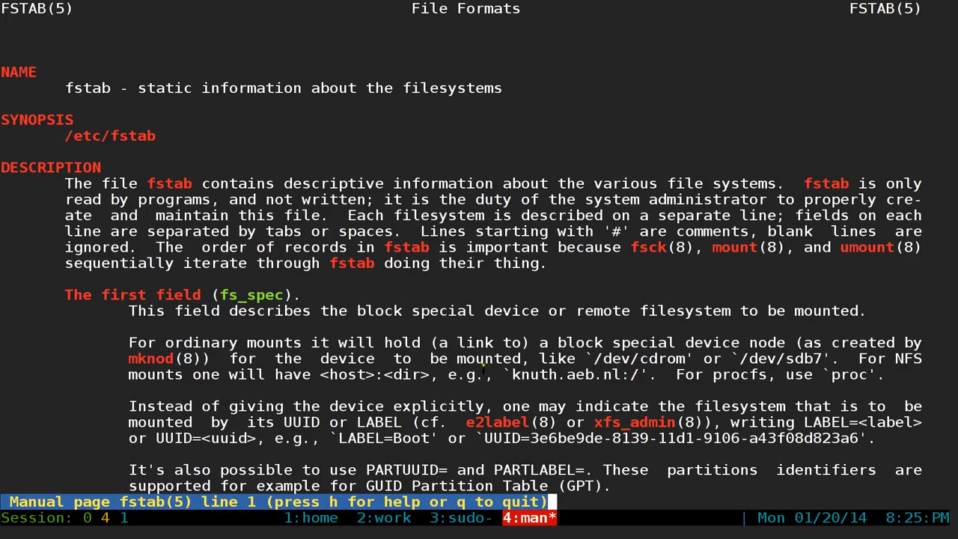
Step: Search the fstab manual for 'defaults', read the mount option's description and quit the pager
{"action": "type", "text": "/deafu"}
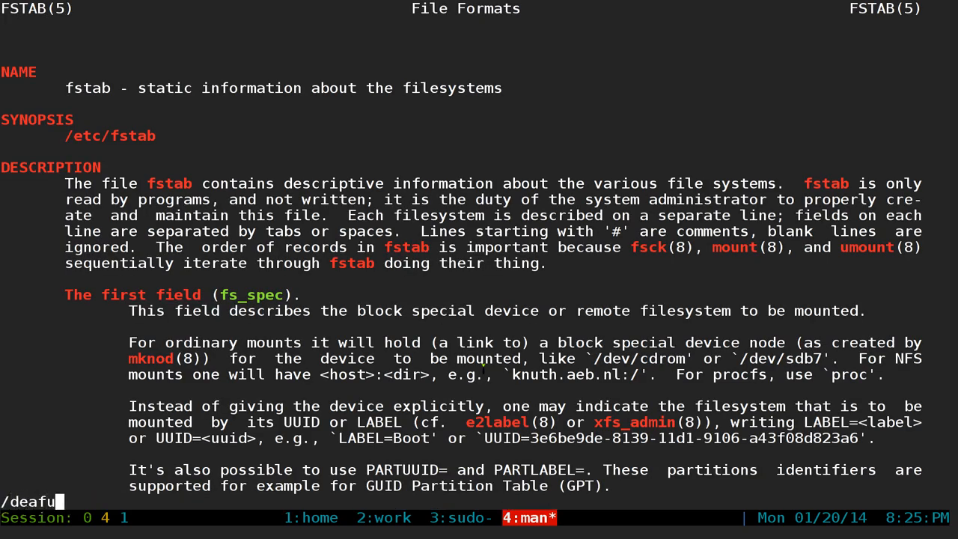
{"action": "key", "text": "ctrl+u"}
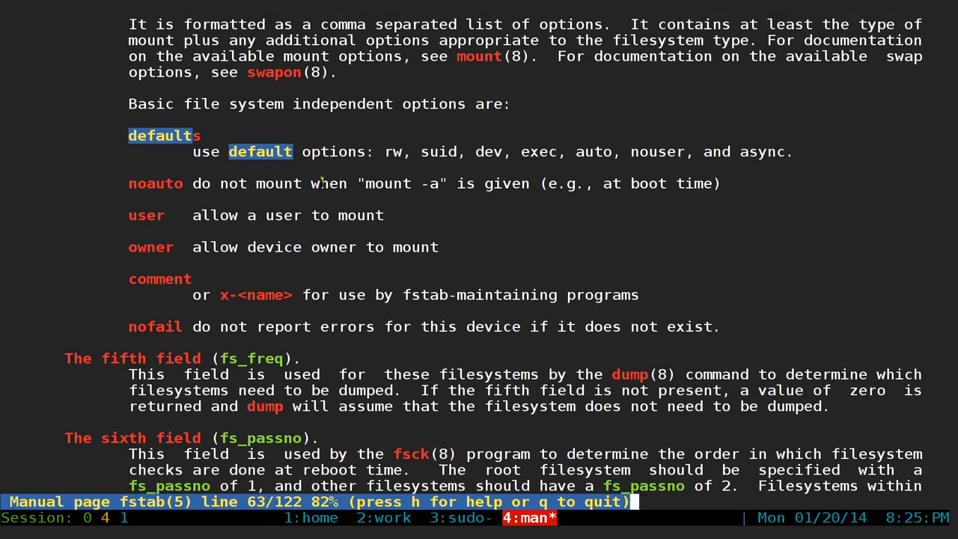
{"action": "double_click", "coordinate": [335, 153]}
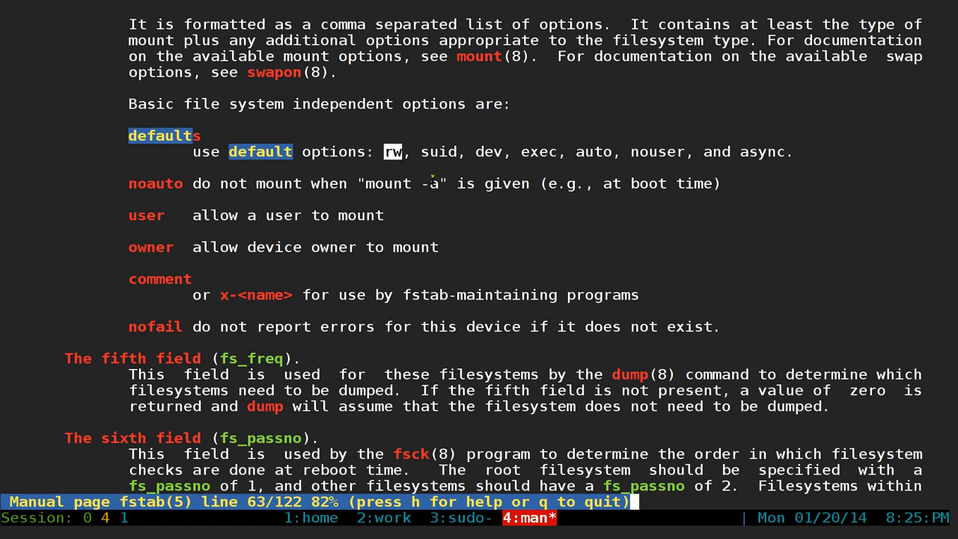
{"action": "key", "text": "n"}
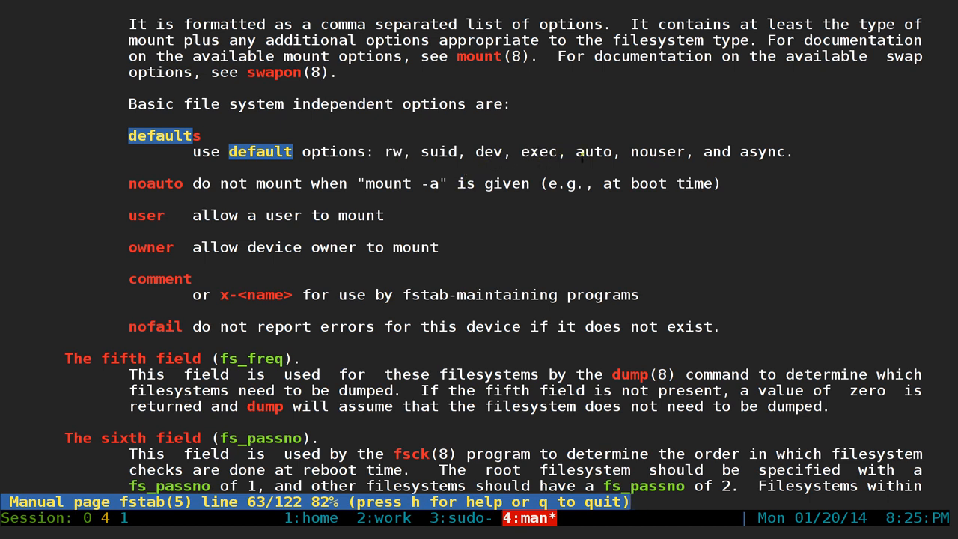
{"action": "double_click", "coordinate": [593, 151]}
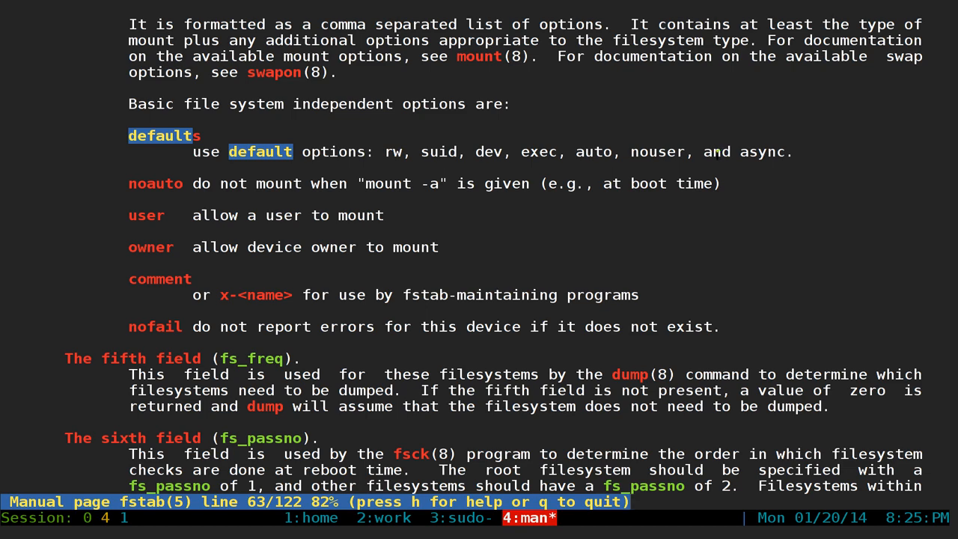
{"action": "key", "text": "q"}
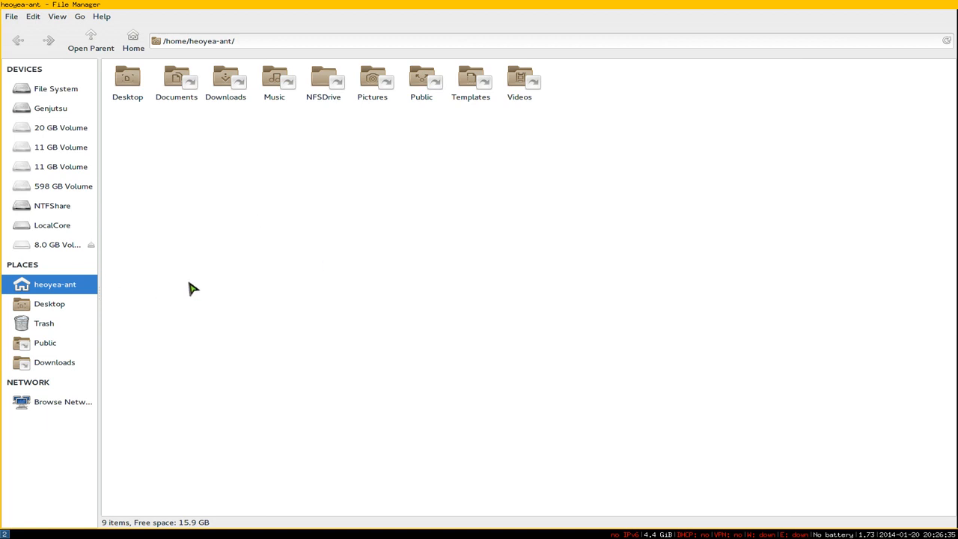
{"action": "mouse_move", "coordinate": [65, 253]}
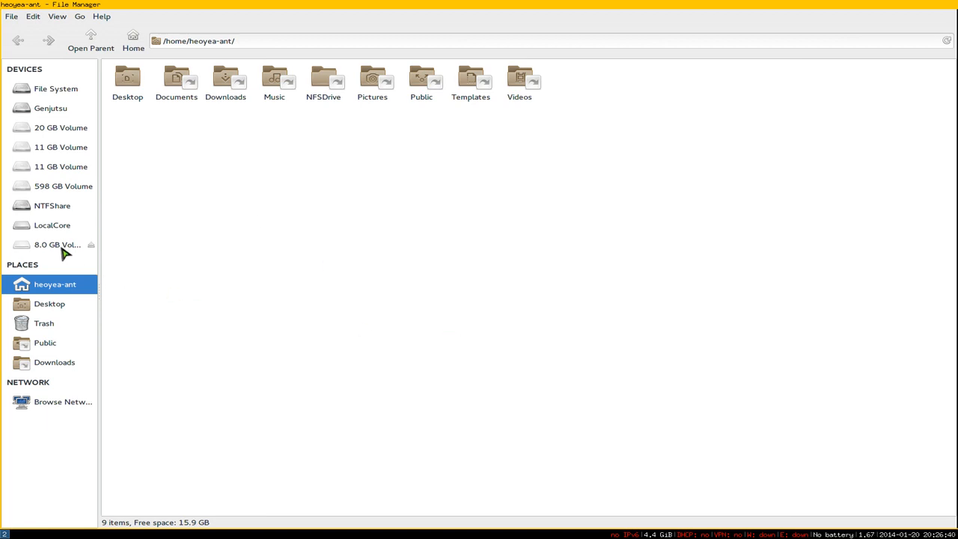
Step: Mount the 8 GB stick showing its files at /media/MYUSBSTICK, then unmount it
{"action": "left_click", "coordinate": [57, 245]}
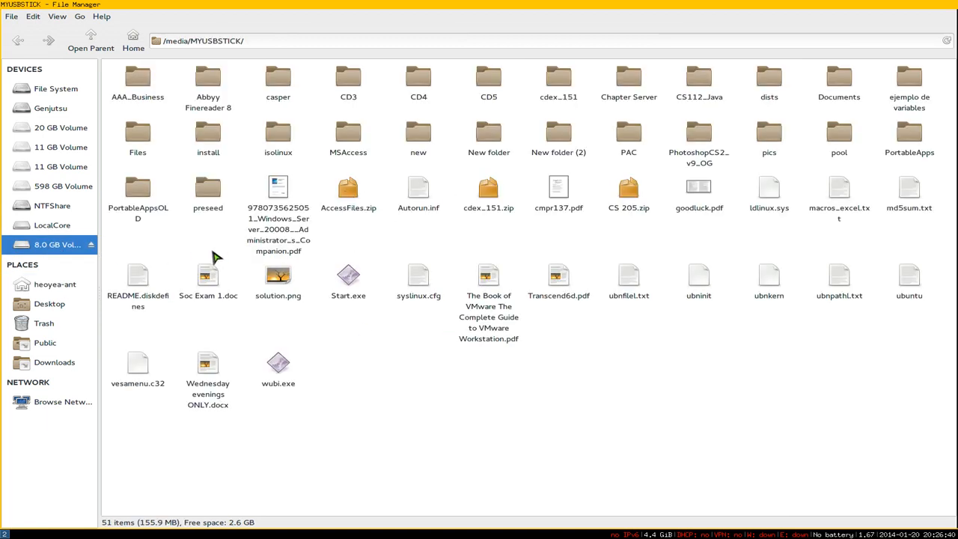
{"action": "mouse_move", "coordinate": [428, 251]}
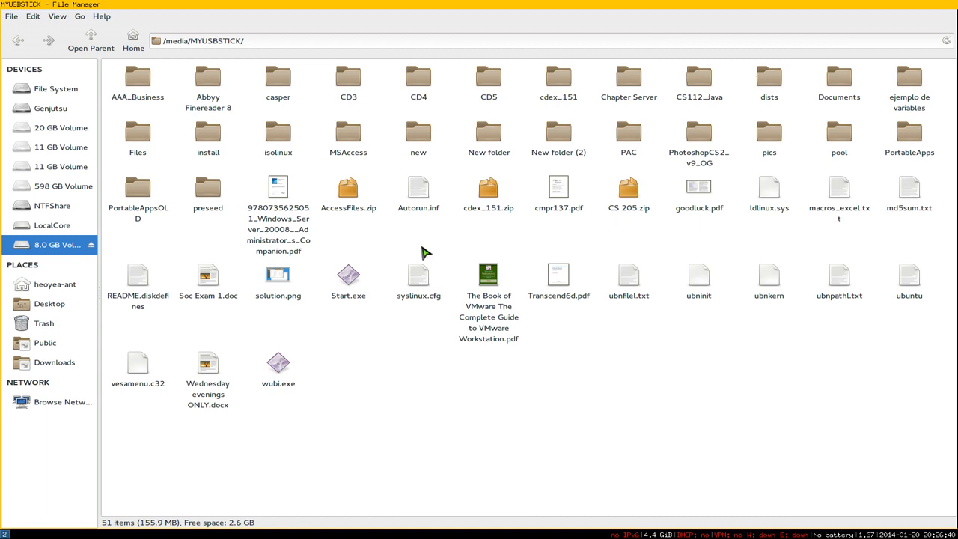
{"action": "right_click", "coordinate": [48, 246]}
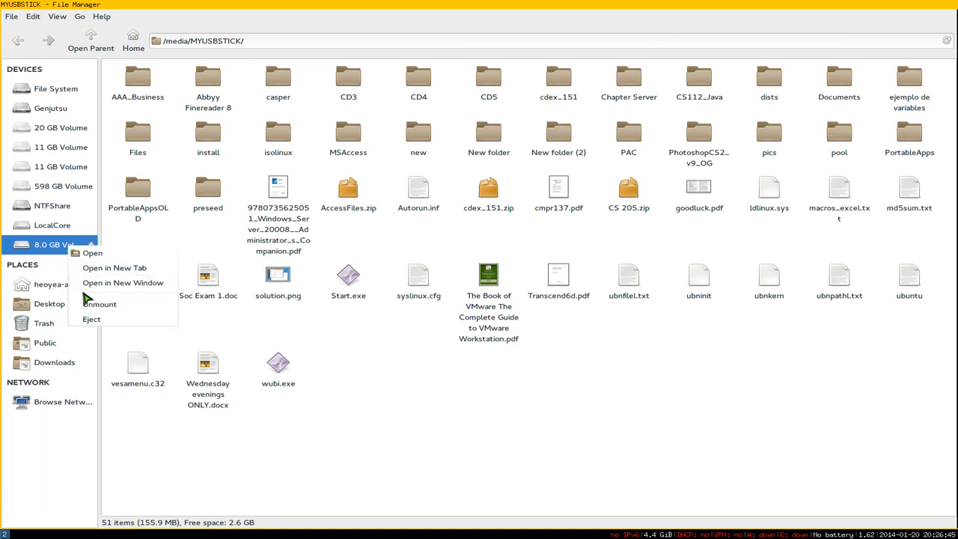
{"action": "left_click", "coordinate": [45, 285]}
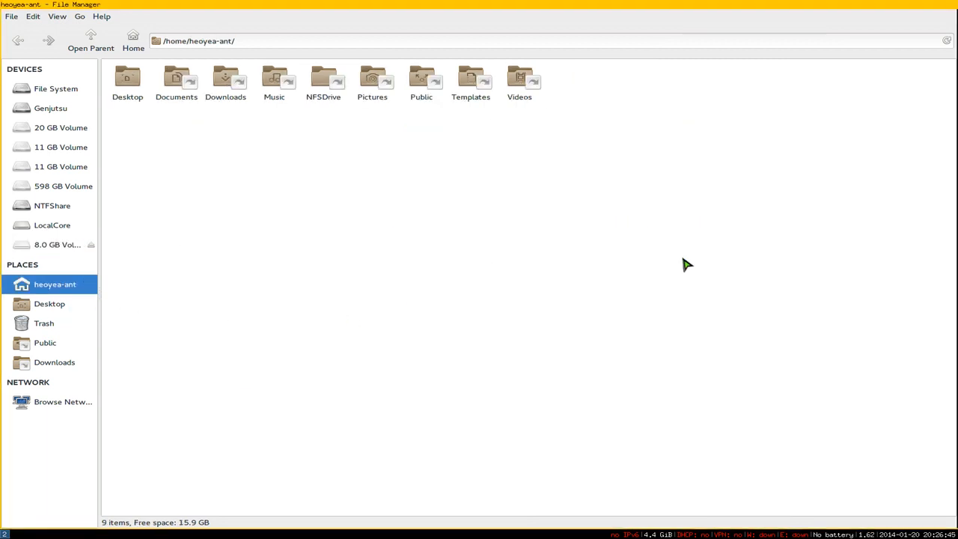
{"action": "mouse_move", "coordinate": [533, 369]}
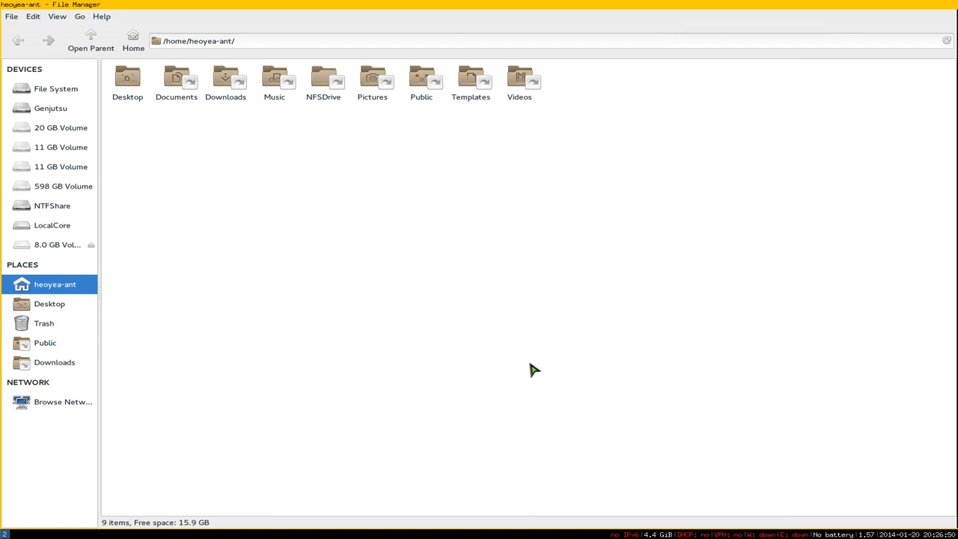